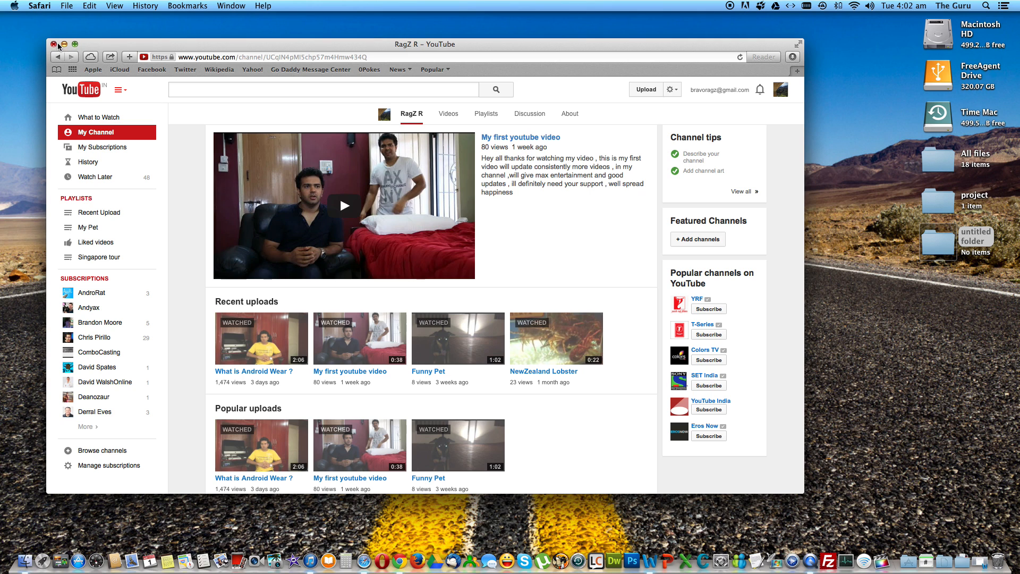
Bring Finder to the front so the desktop with its folders is visible
click(52, 43)
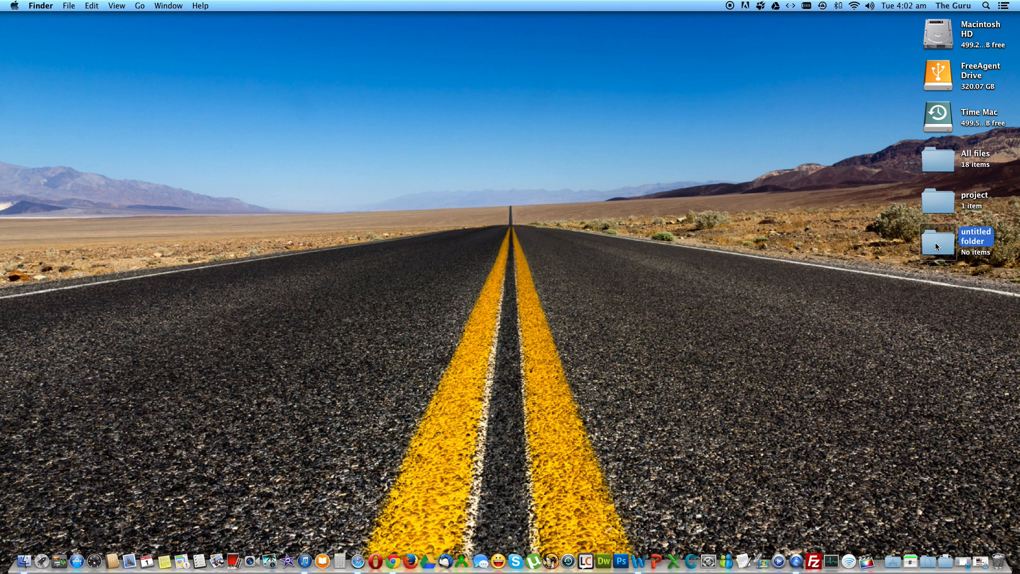
mouse_move(937, 206)
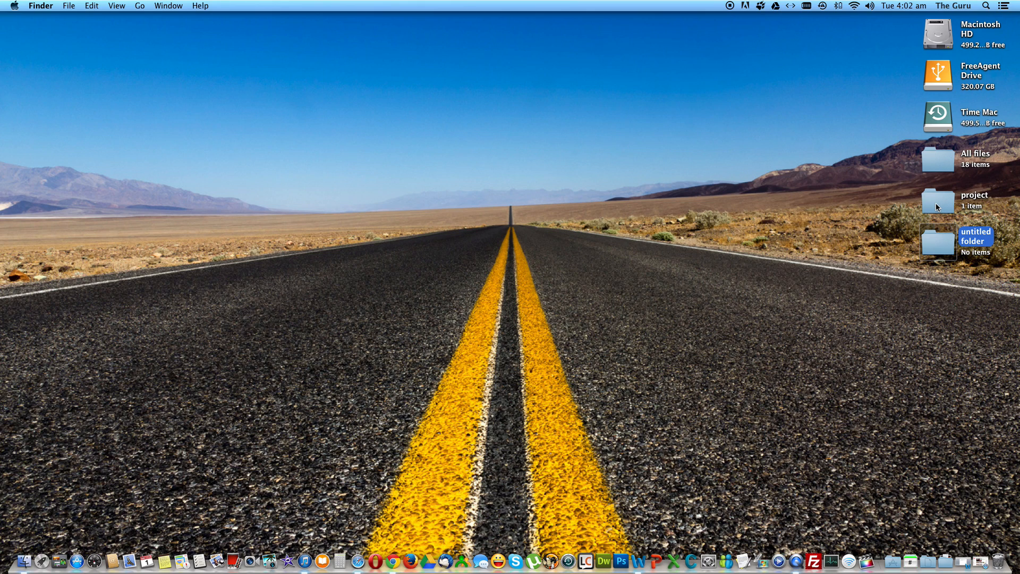
mouse_move(467, 112)
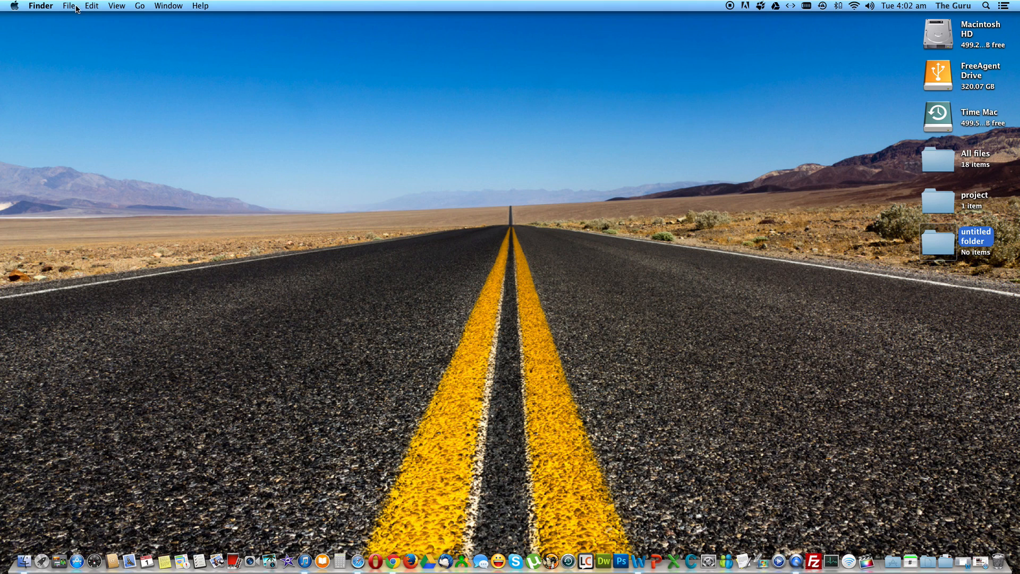
mouse_move(17, 12)
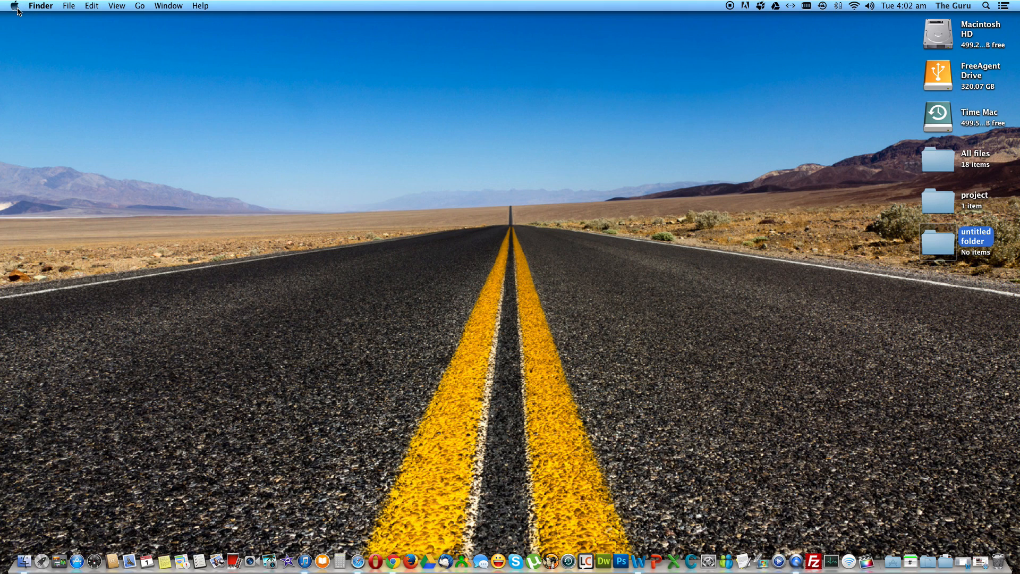
mouse_move(24, 28)
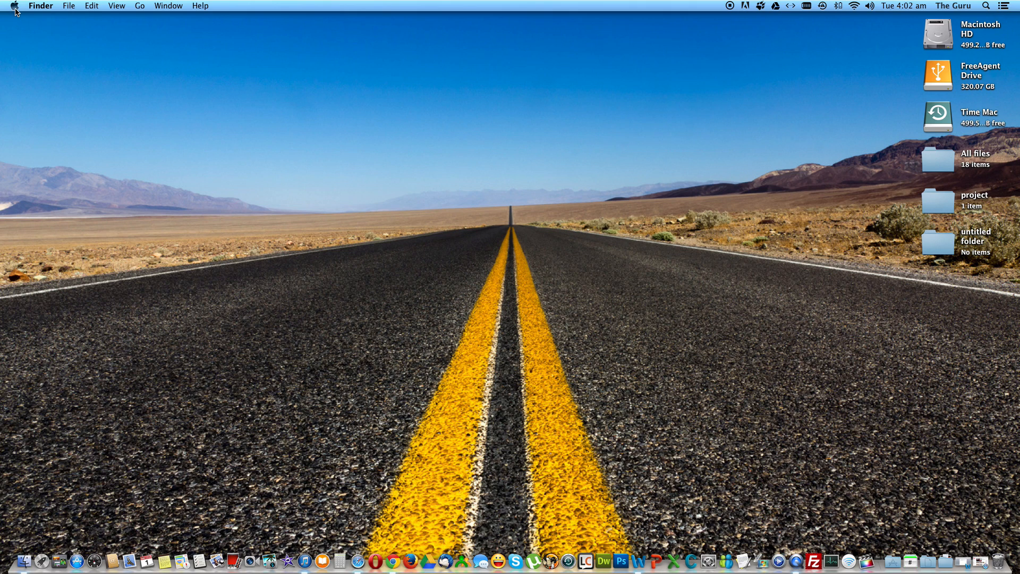
Go to the Accessibility pane of System Preferences from the Apple menu
click(18, 4)
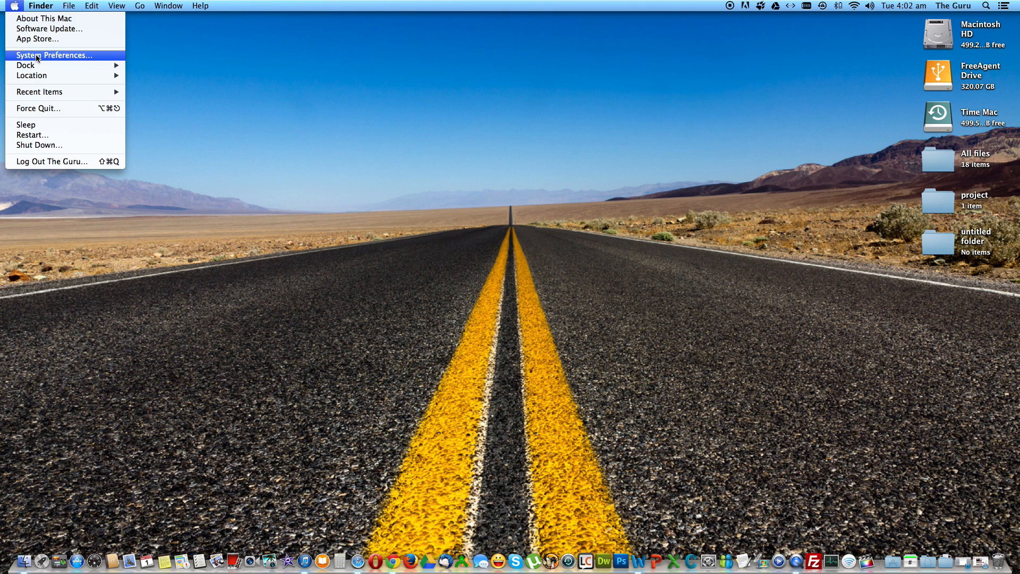
click(56, 55)
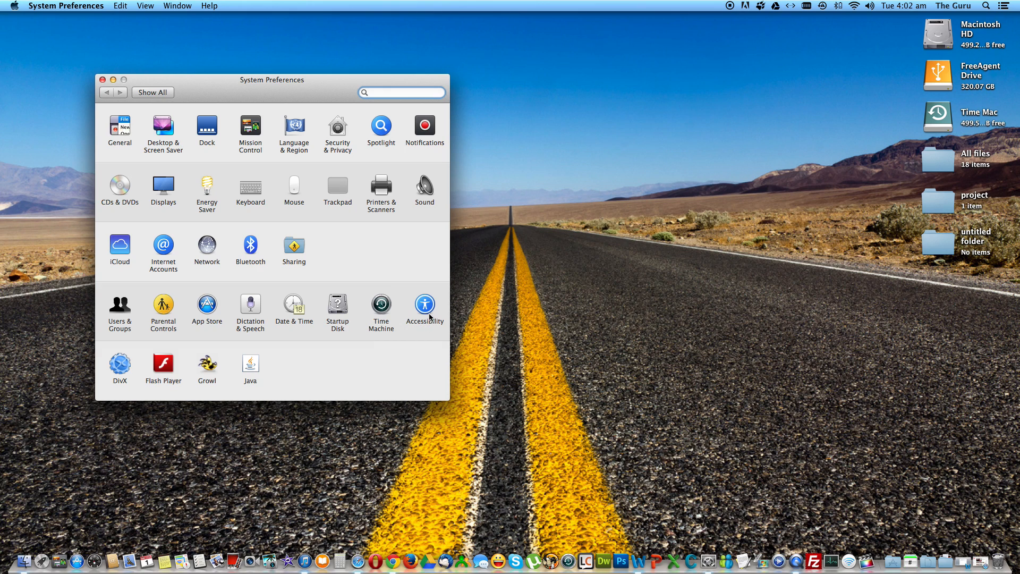
click(425, 304)
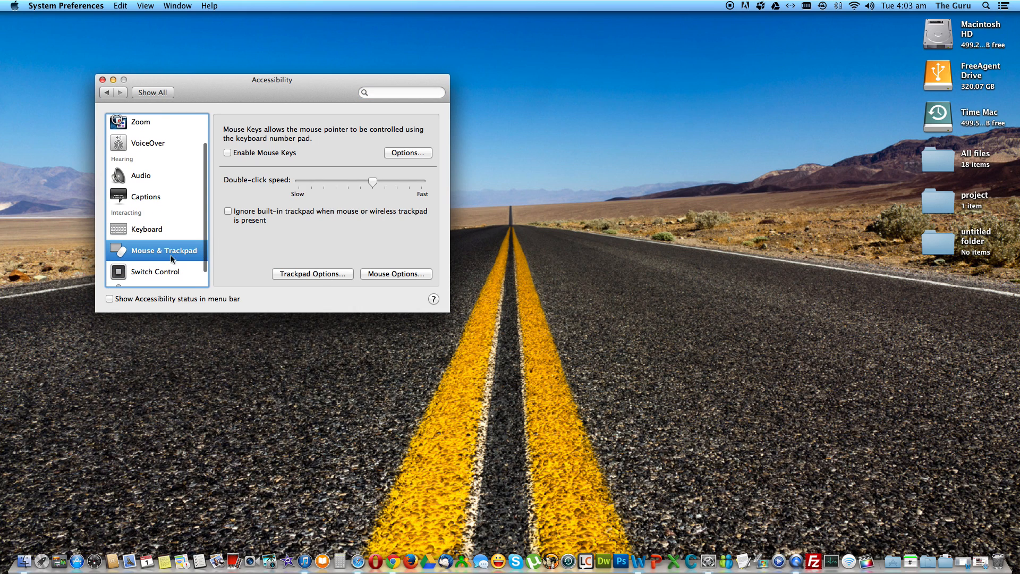
mouse_move(285, 271)
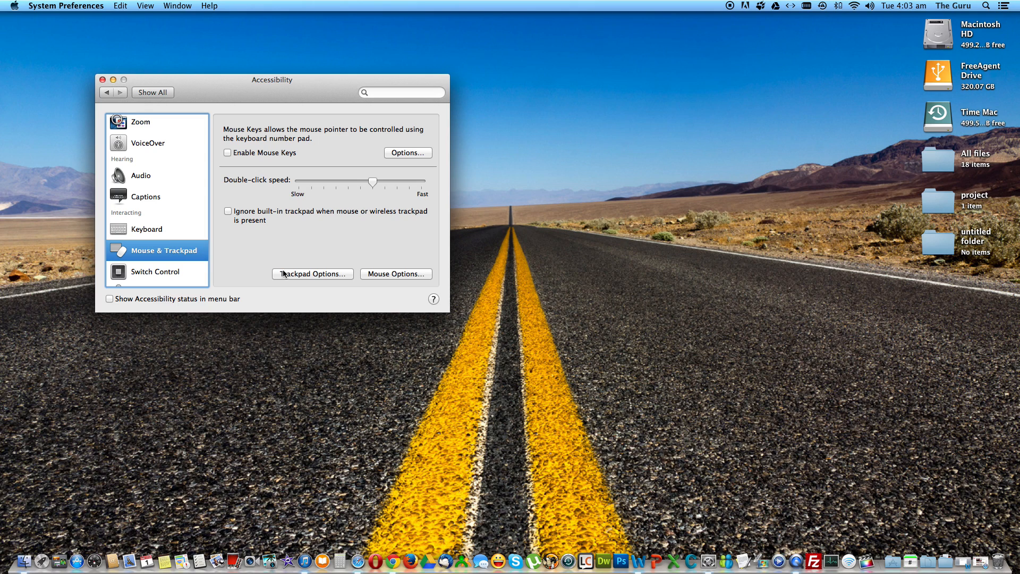
In Trackpad Options, check Enable dragging and confirm with Done
click(313, 275)
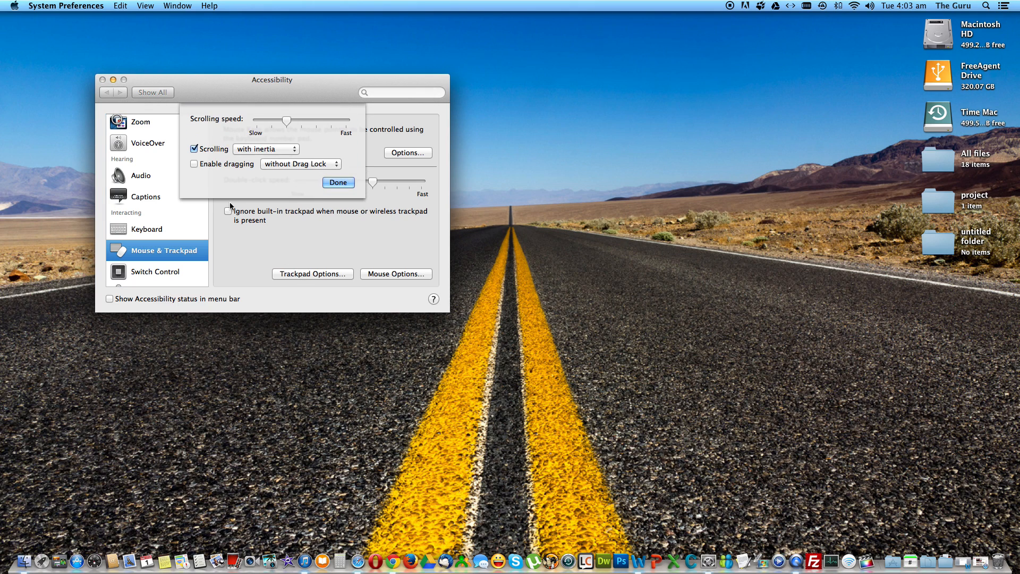
click(194, 164)
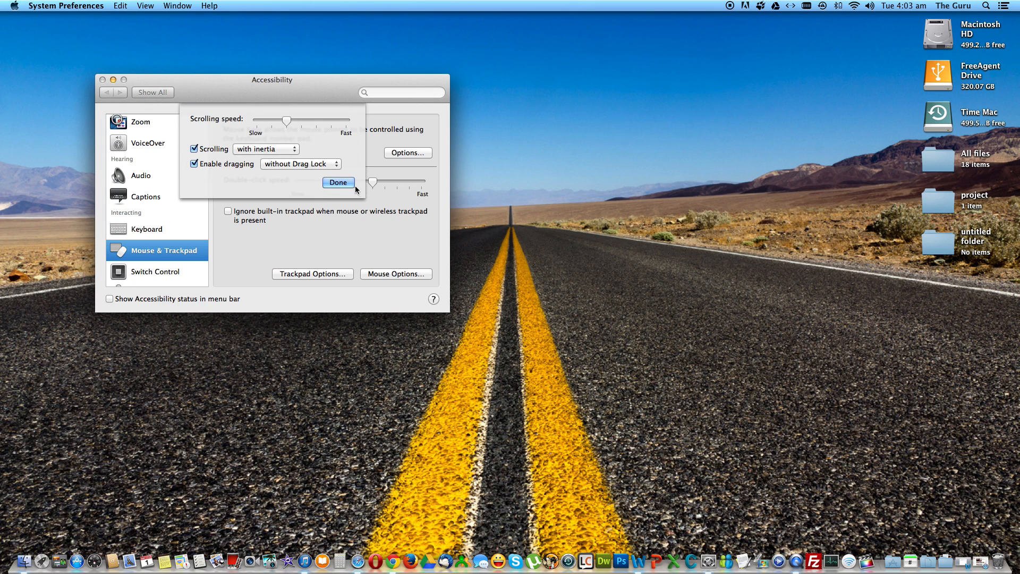
click(338, 183)
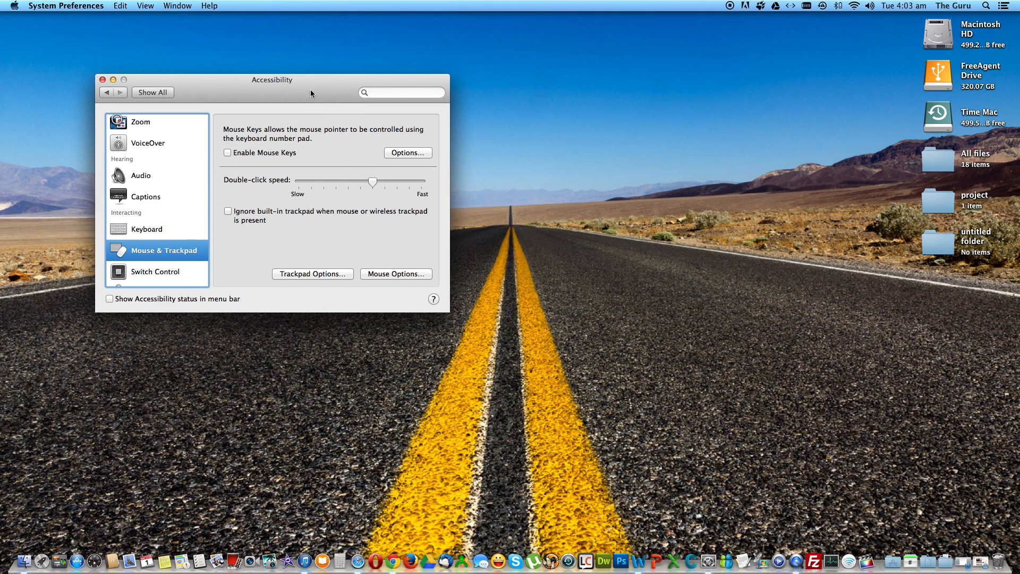
Drag the Accessibility window aside to clear the desktop folders
drag(311, 93, 428, 83)
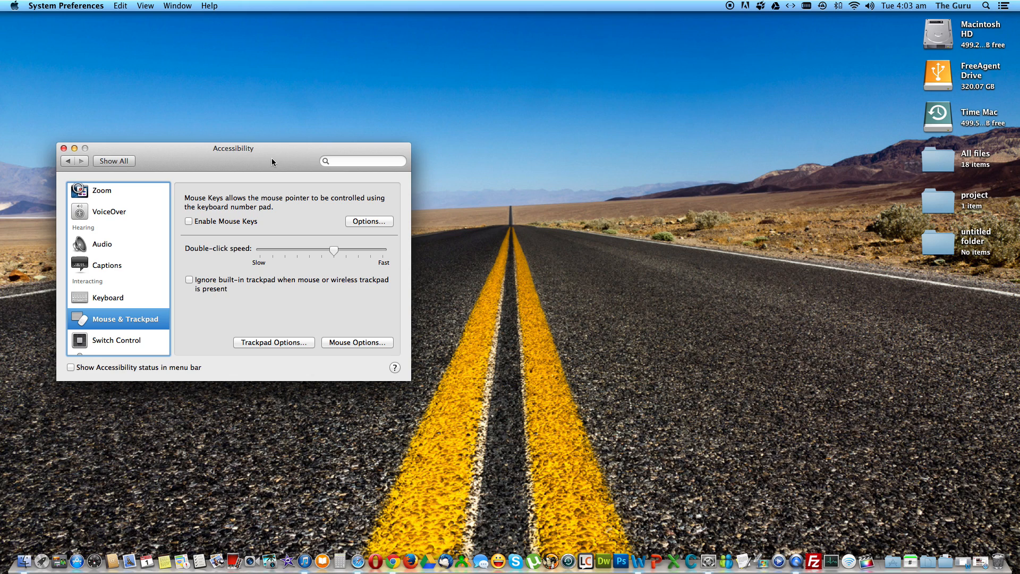
mouse_move(943, 250)
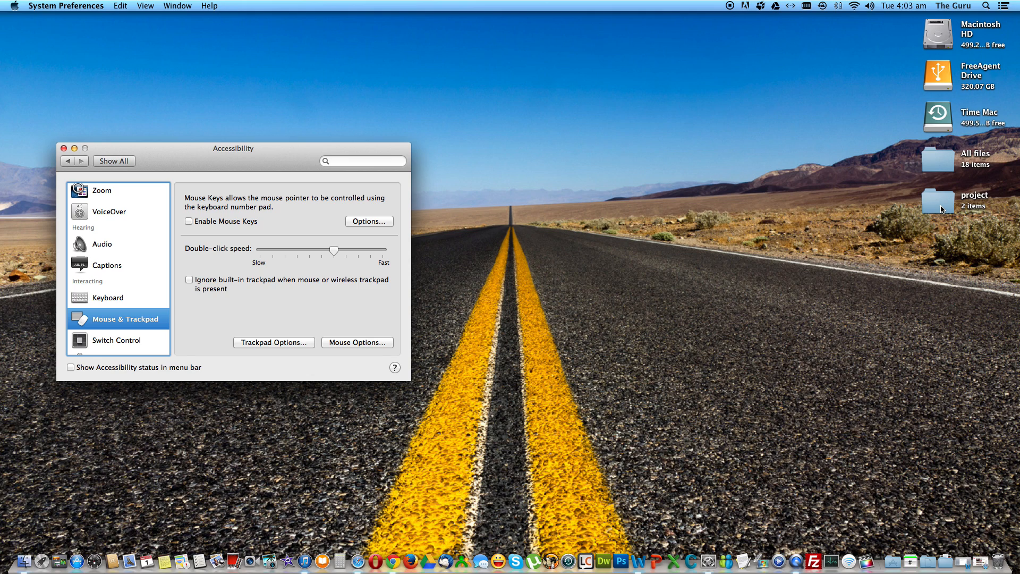
mouse_move(789, 402)
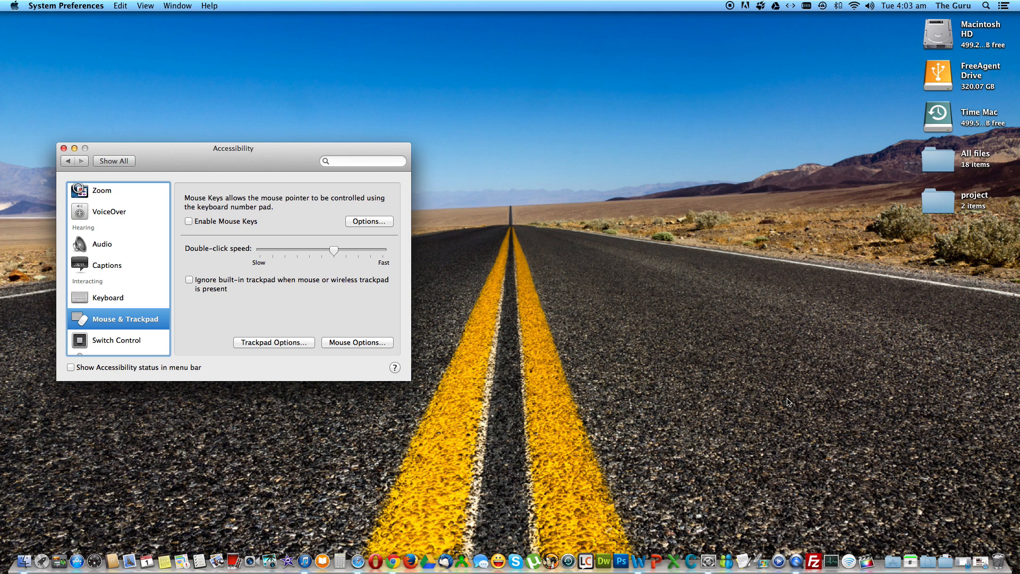